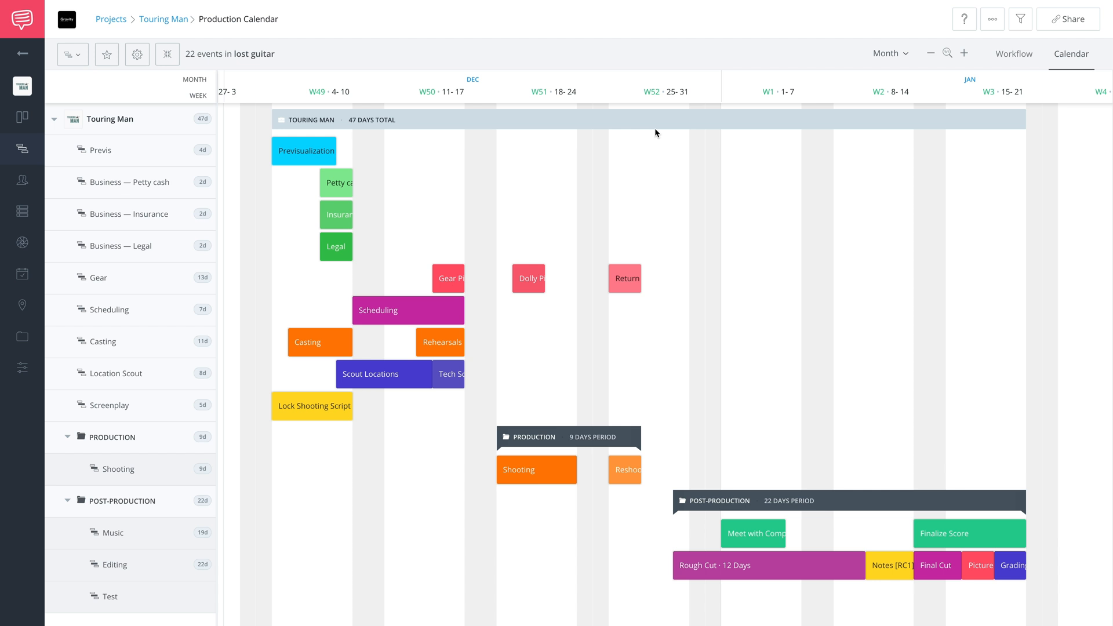
mouse_move(563, 377)
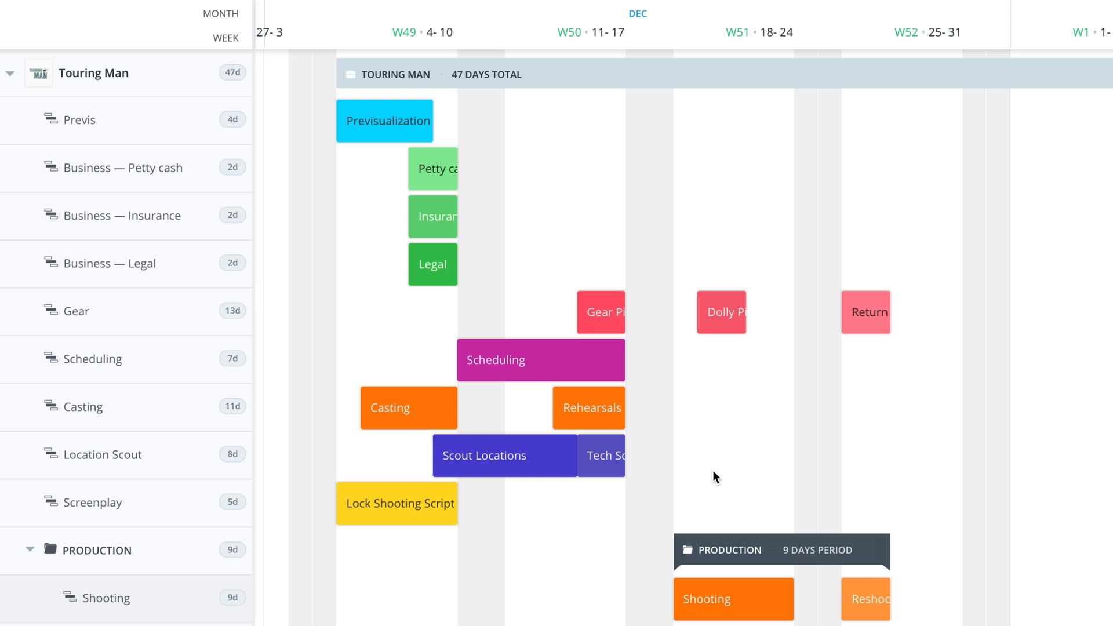
mouse_move(771, 275)
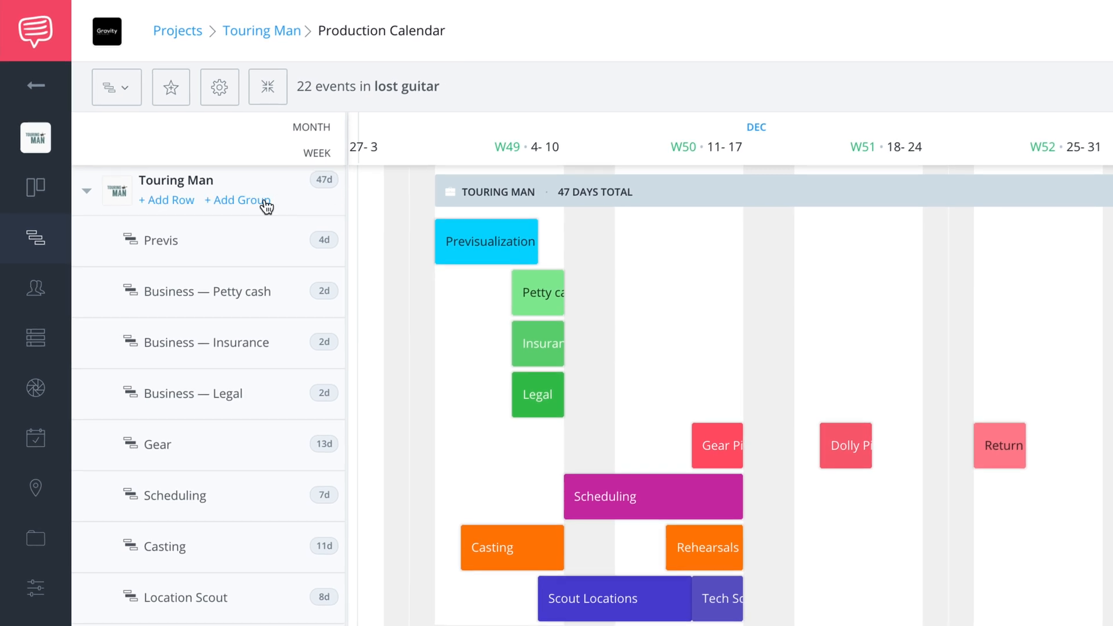
Add a group named 'Pre-Production' under the Touring Man project.
click(237, 200)
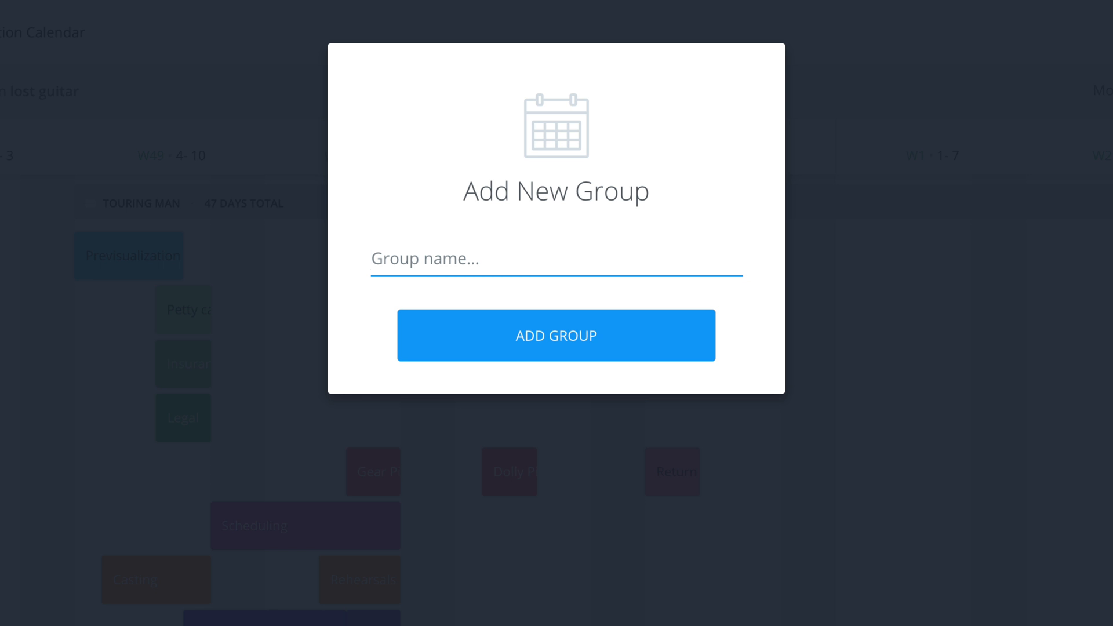
text(Pre-Production)
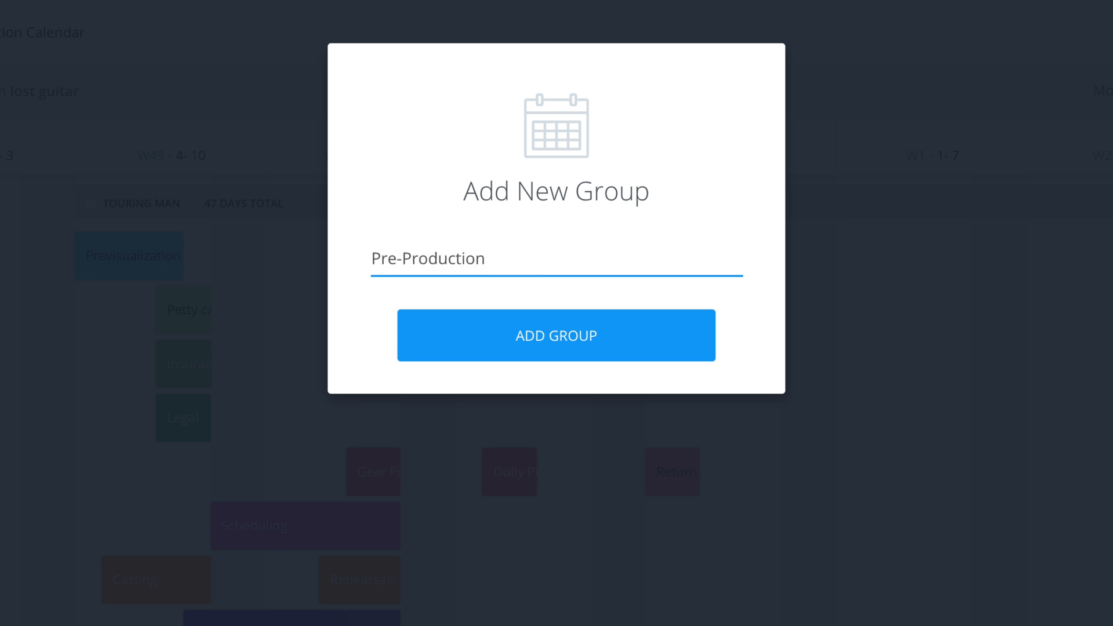
click(555, 335)
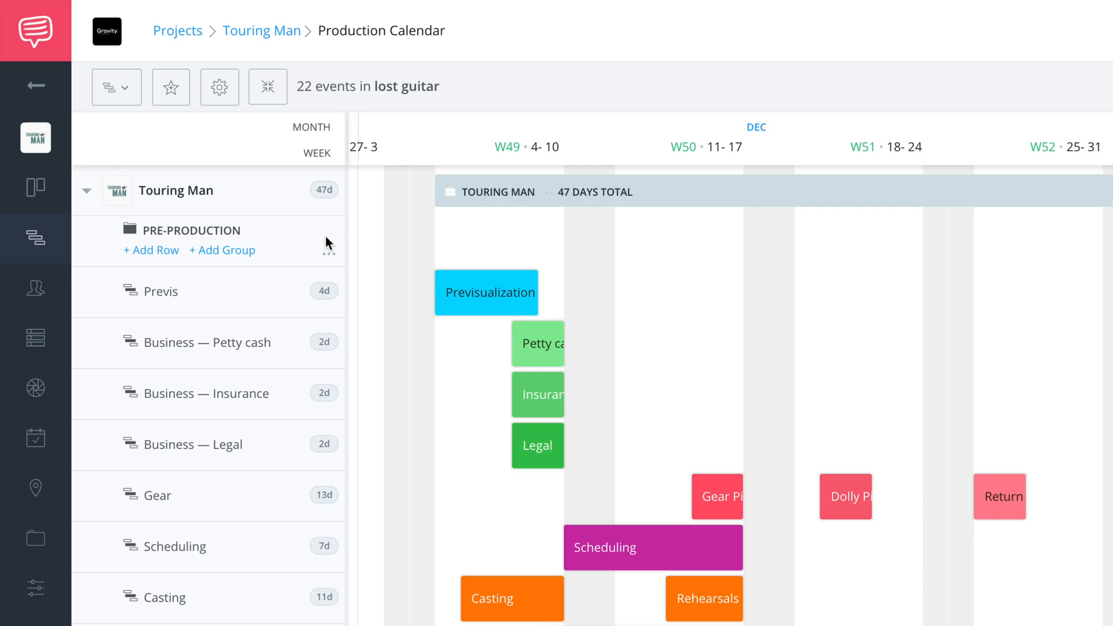
mouse_move(309, 248)
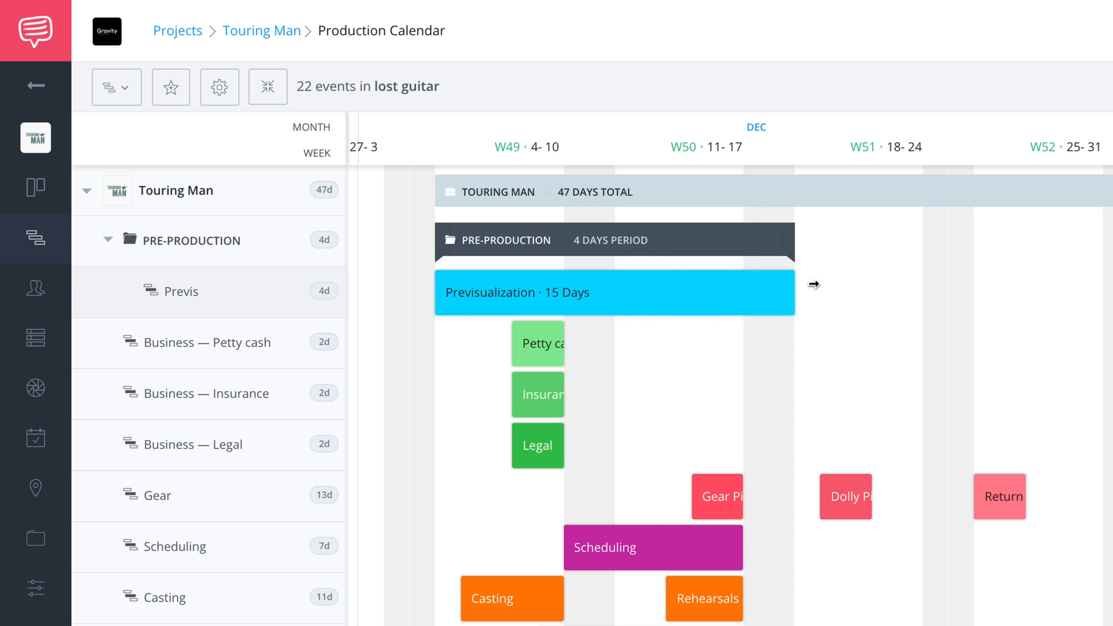
Resize the Previsualization event by dragging its bar's right edge out, then slightly back.
drag(812, 284, 859, 284)
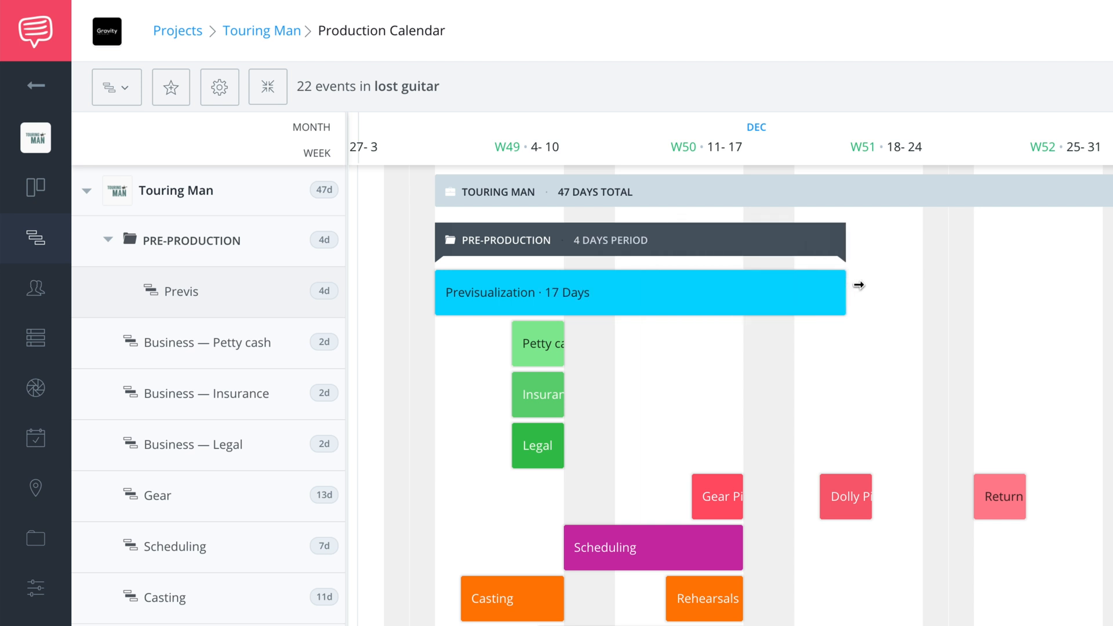
drag(859, 285, 848, 288)
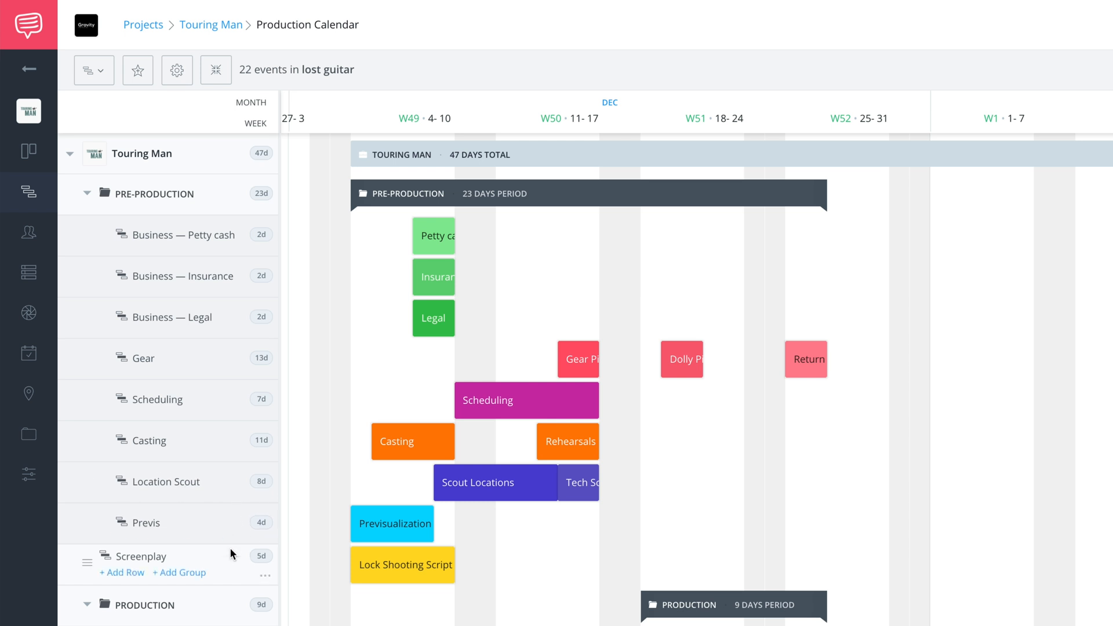
Scroll down the row list to view Screenplay inside the Pre-Production group.
scroll(down, 3)
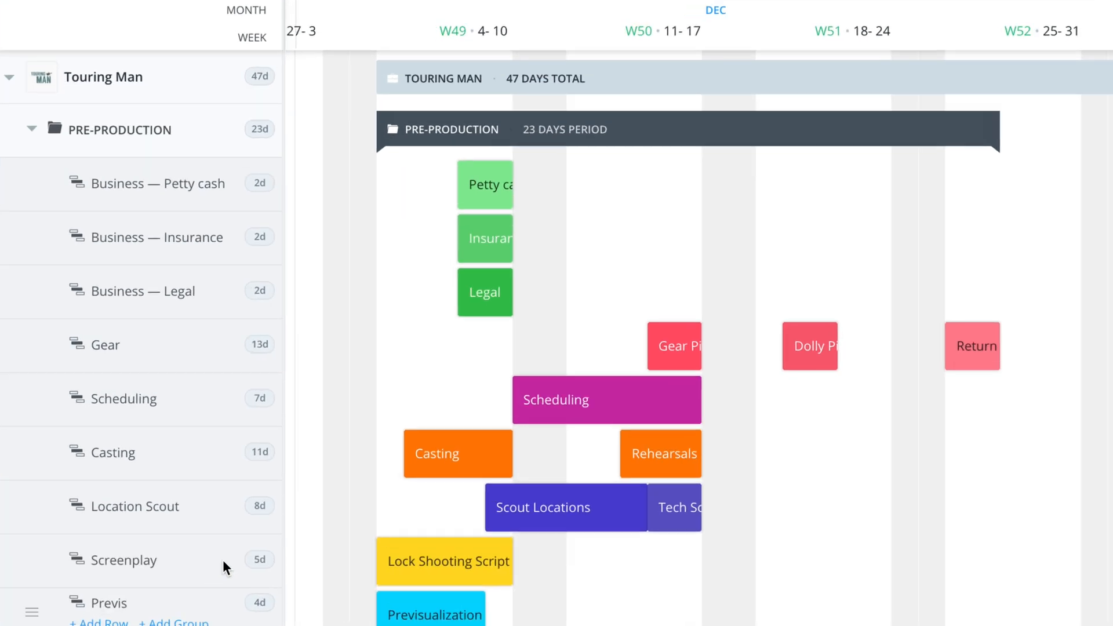
scroll(down, 3)
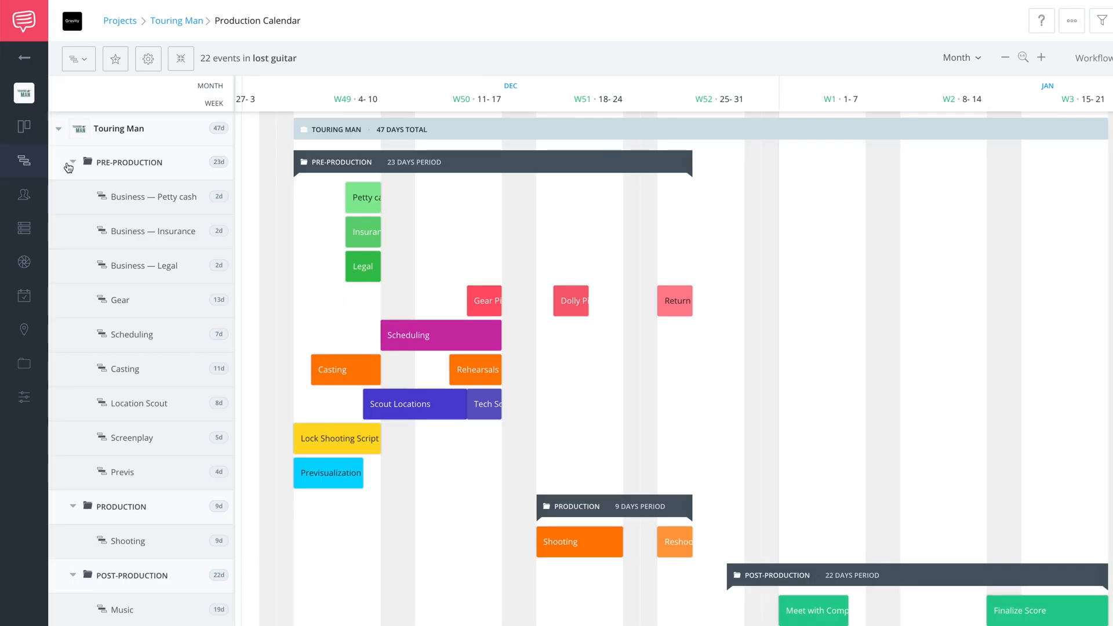
Collapse the Pre-Production group via its disclosure triangle, then click the next group's triangle.
click(70, 161)
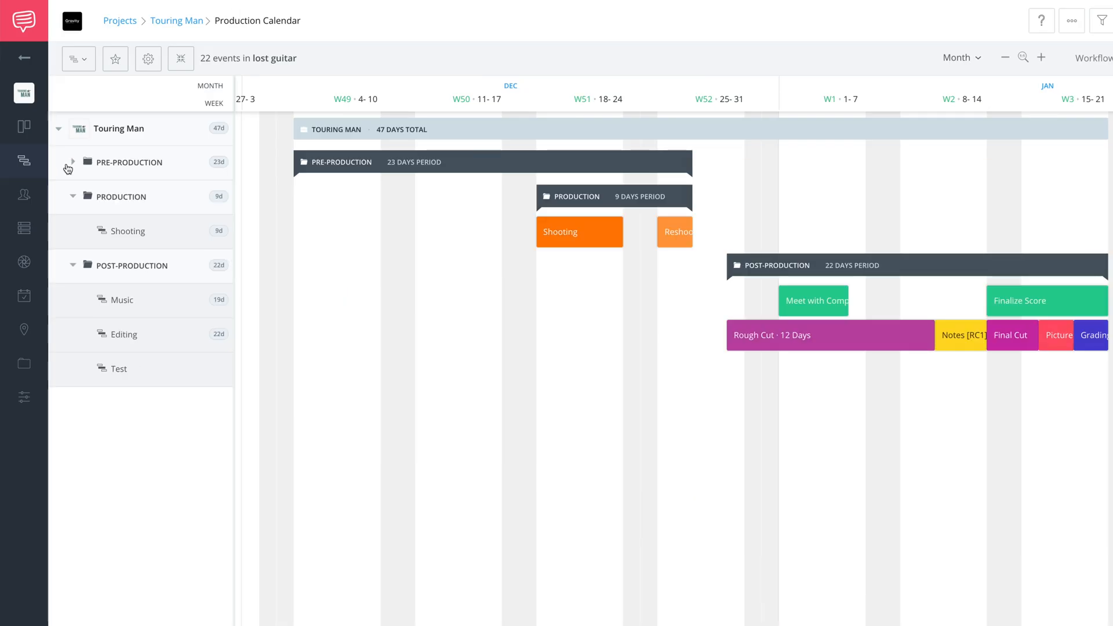
click(71, 266)
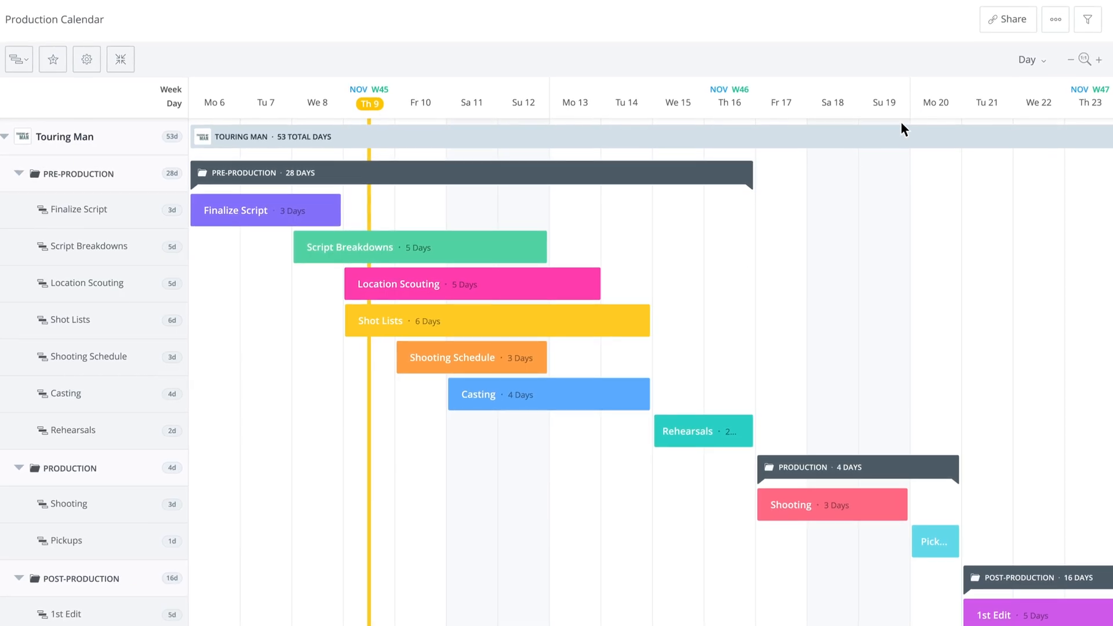
click(1007, 19)
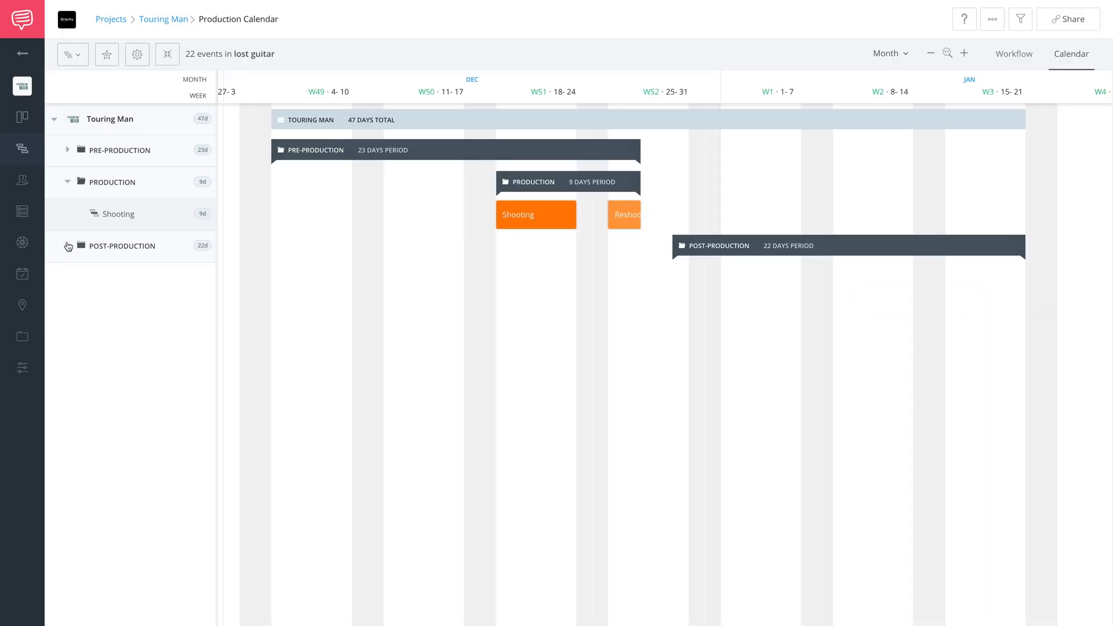
Collapse the Production and Post-Production groups via their disclosure triangles.
click(67, 182)
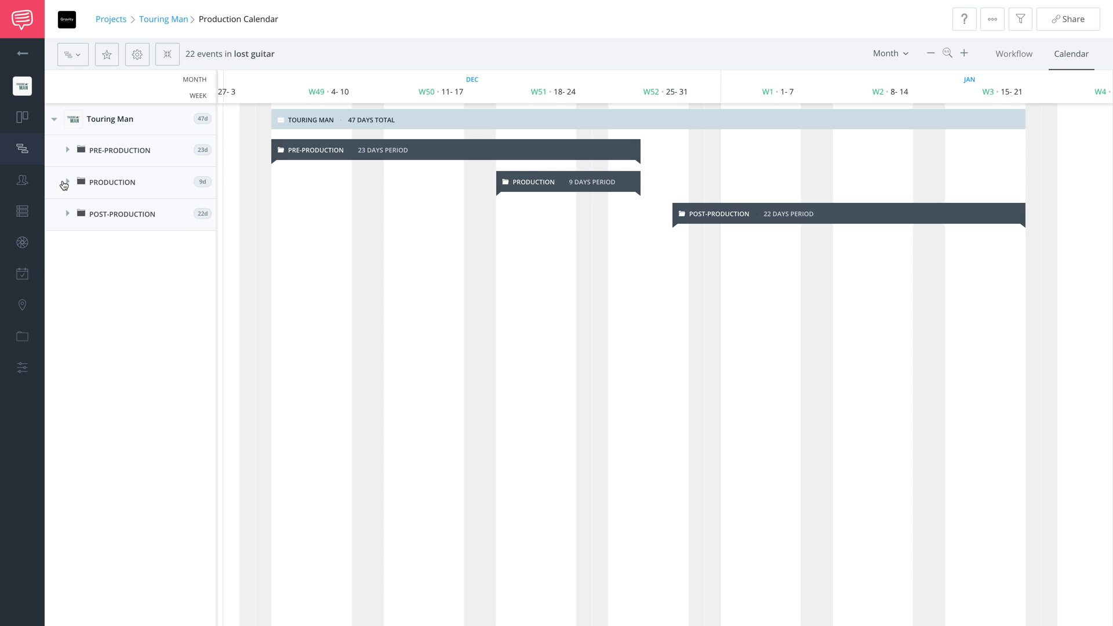
mouse_move(67, 155)
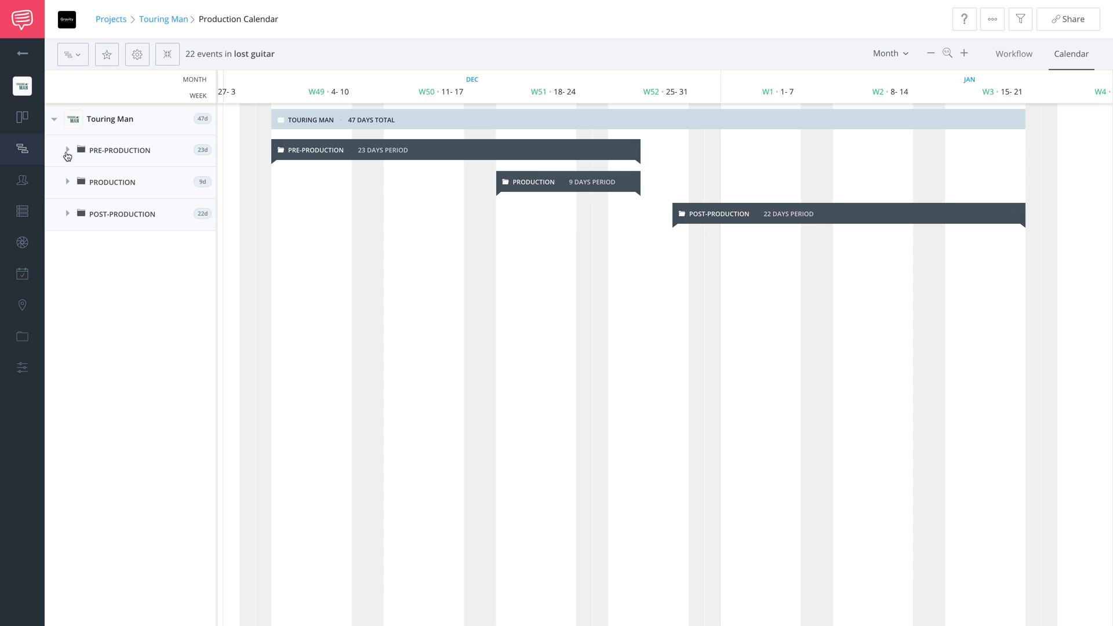
click(67, 155)
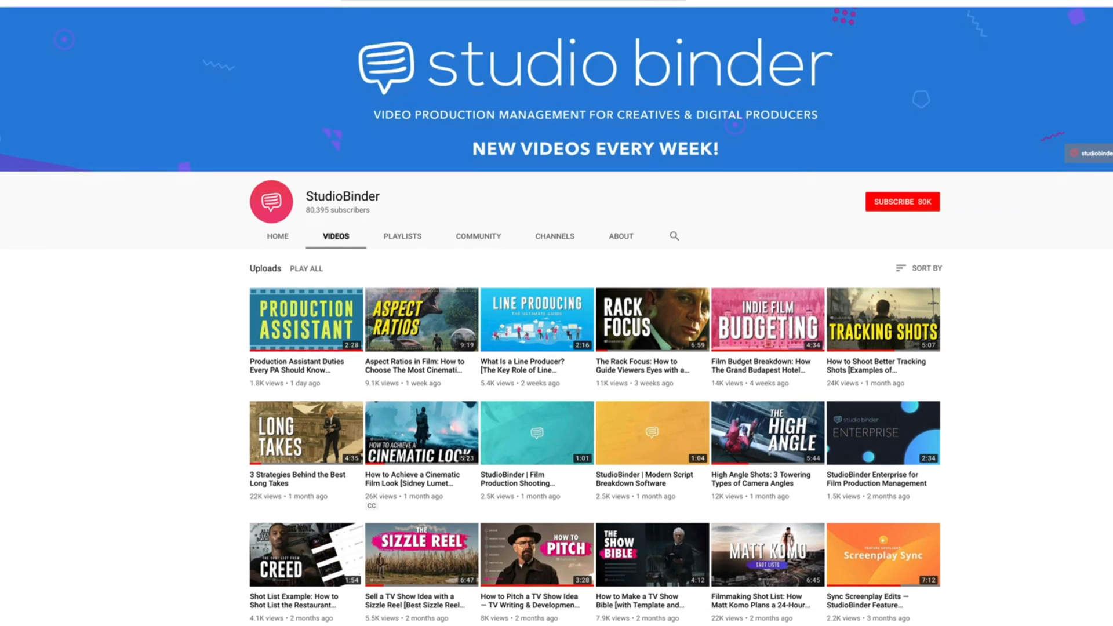
scroll(down, 3)
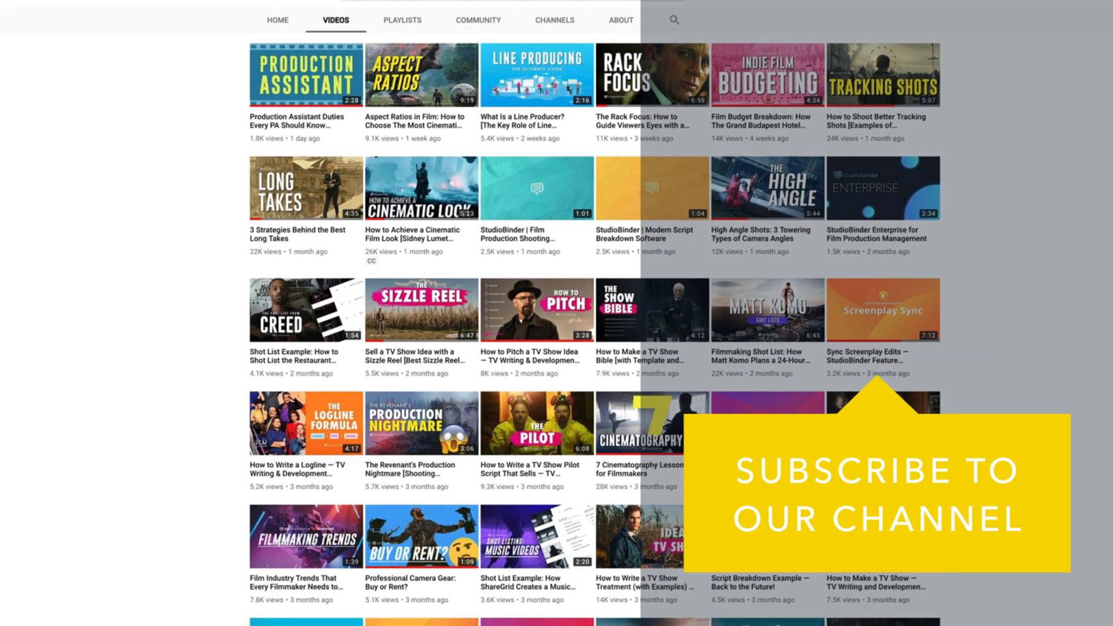
scroll(down, 3)
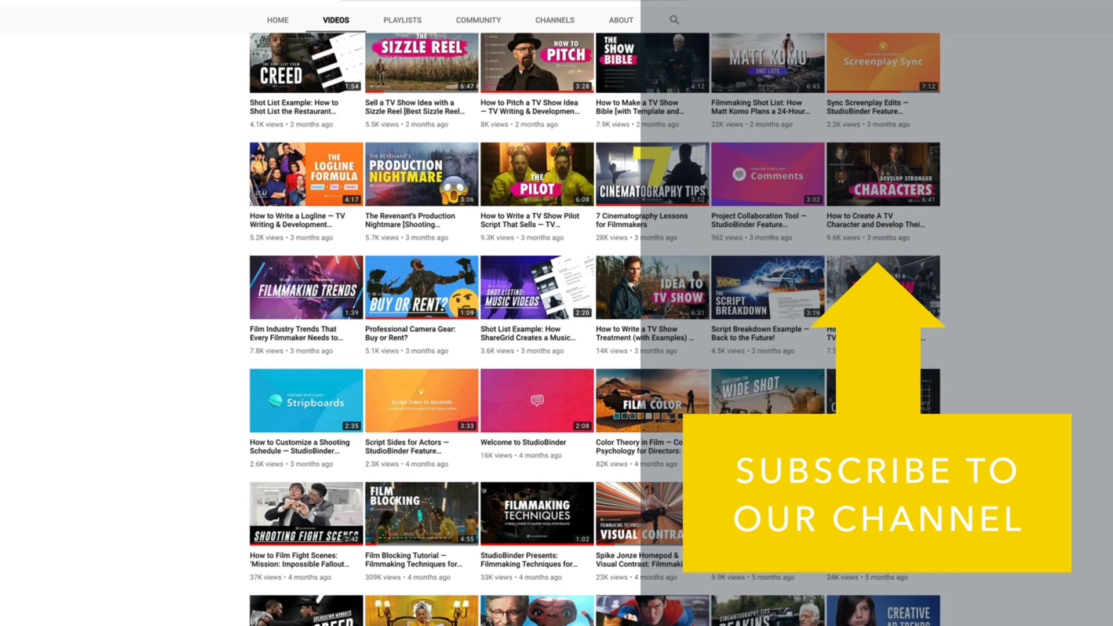